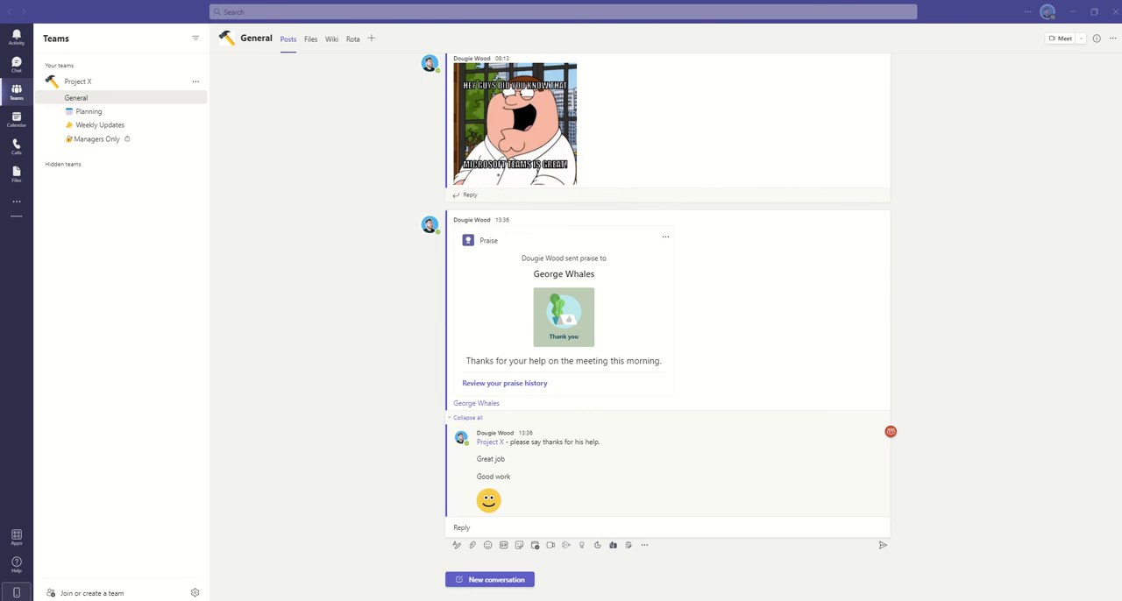
mouse_move(585, 242)
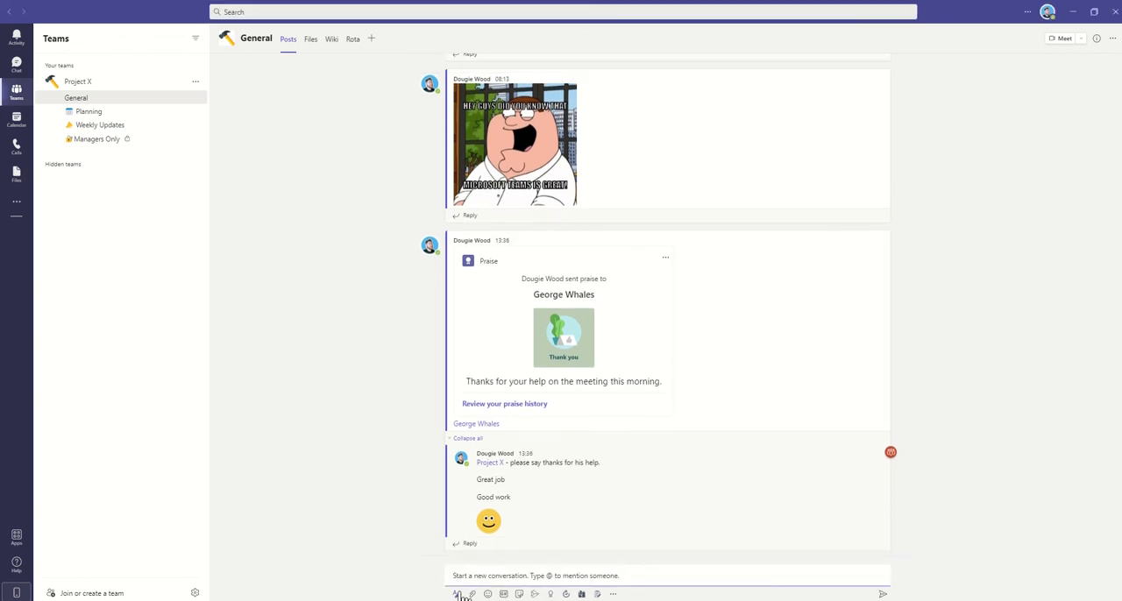
Step: Expand the compose box, add the subject 'Shift Rota Change!' and mark the post Important
click(456, 594)
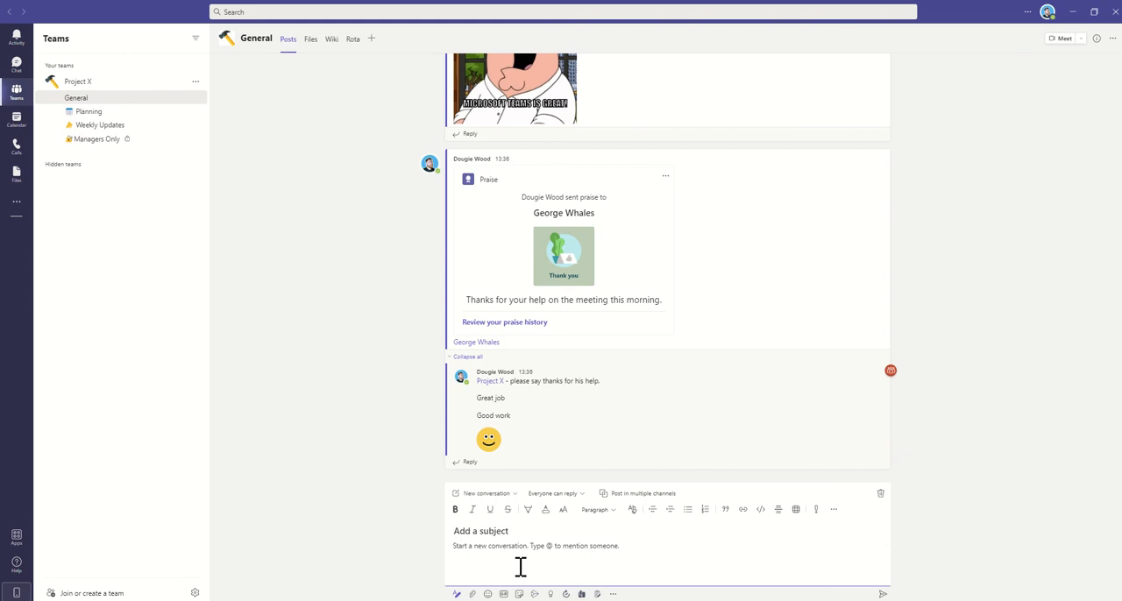
text(r)
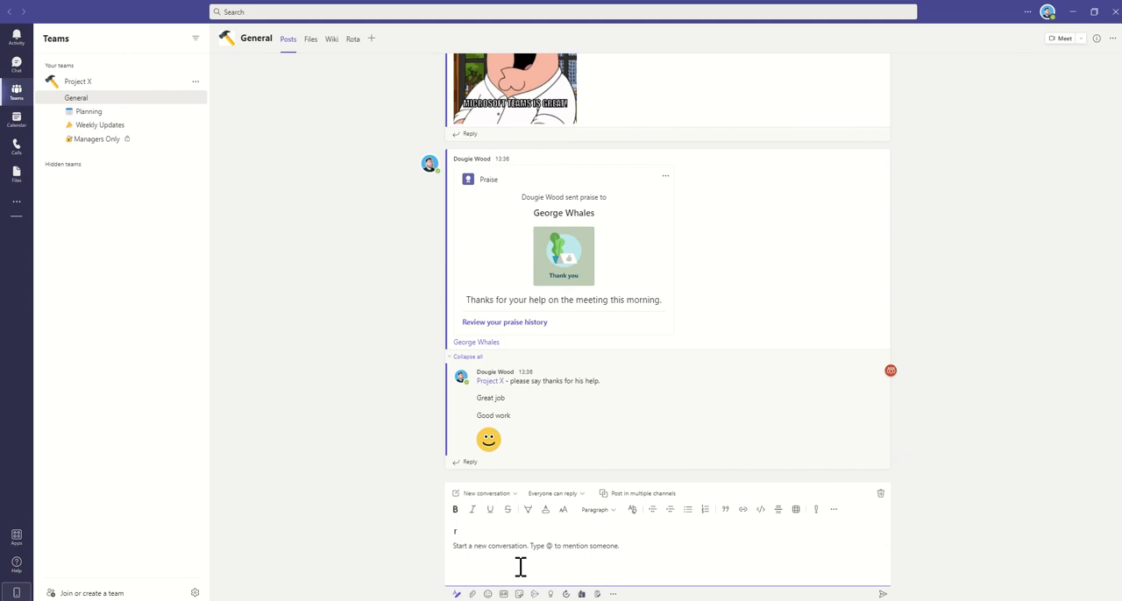
text(Shift Rota)
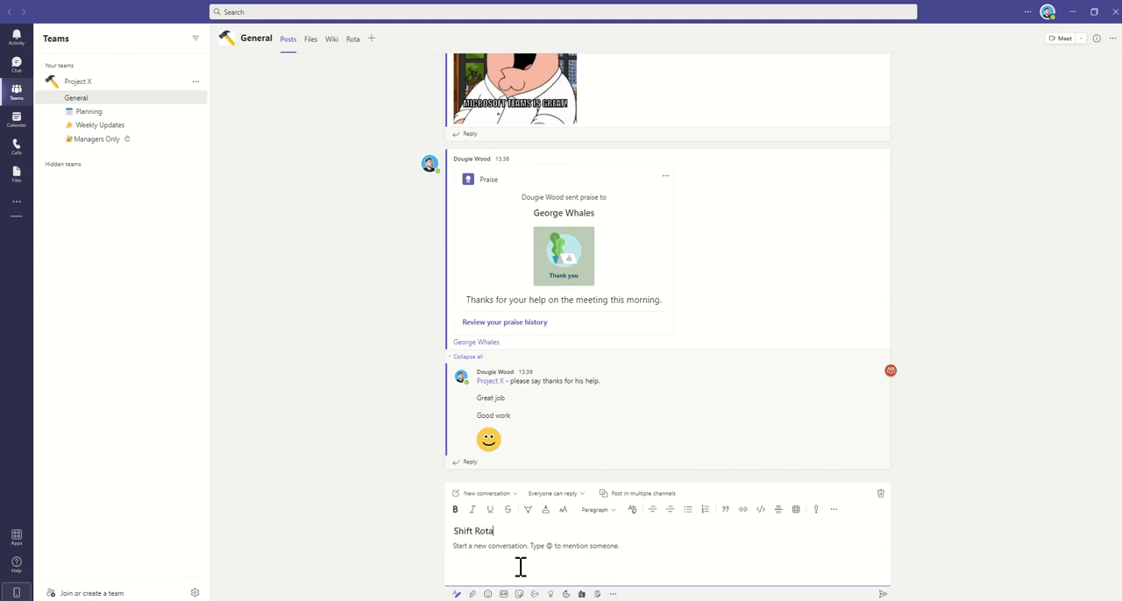
text(Change!)
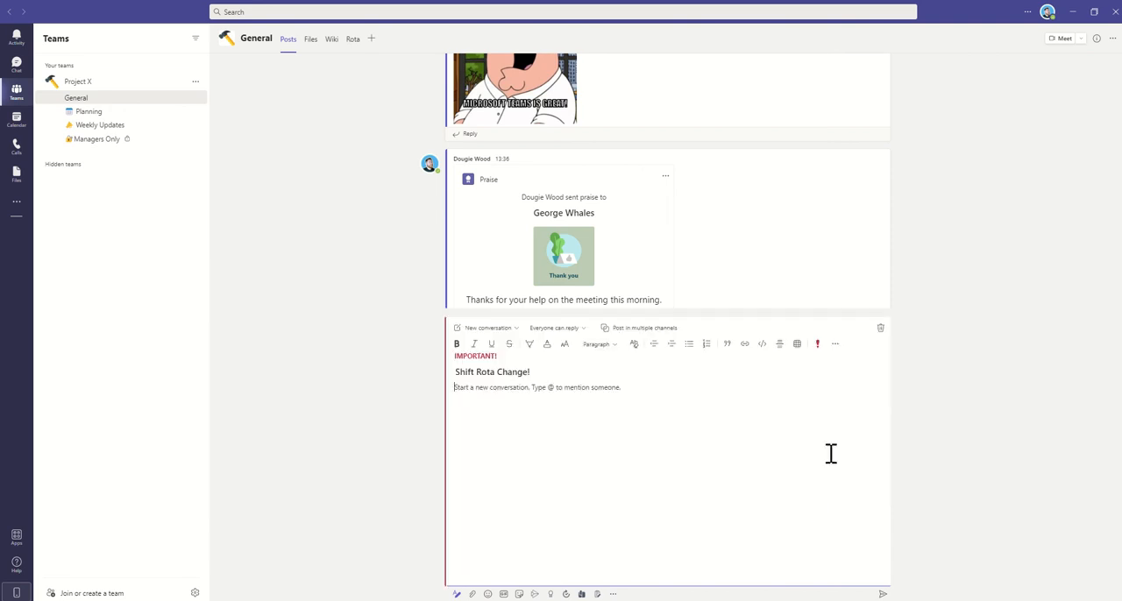
mouse_move(642, 452)
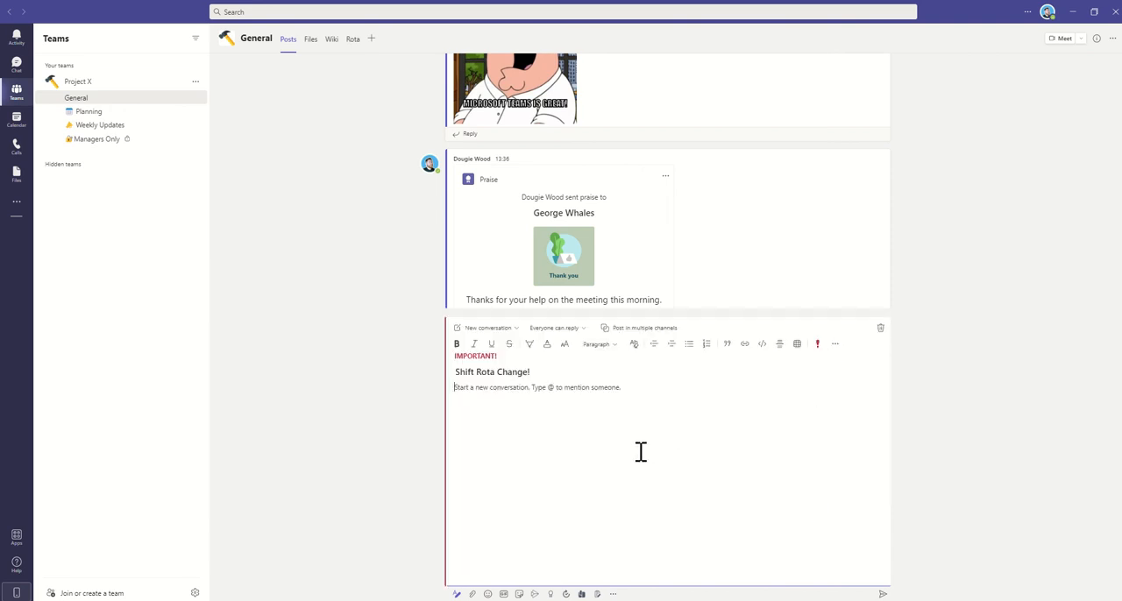
mouse_move(532, 412)
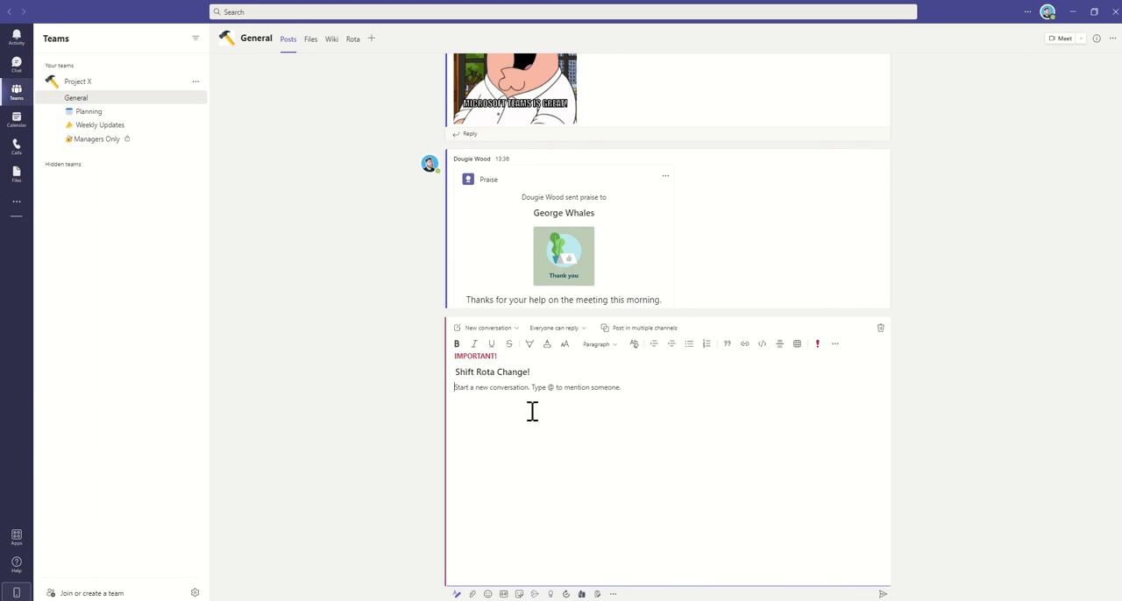
mouse_move(536, 424)
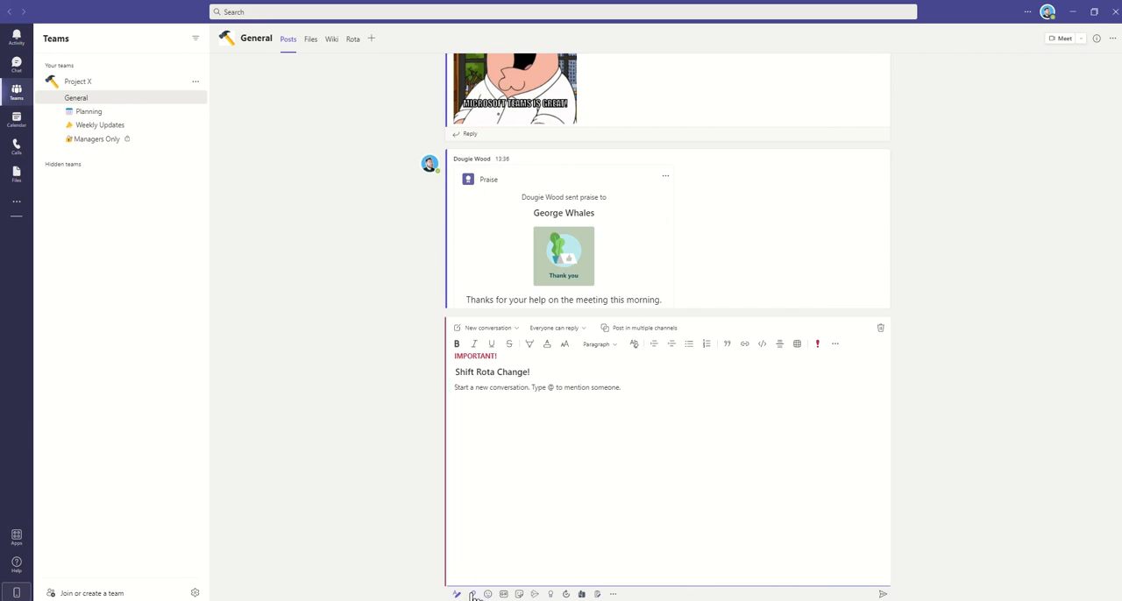
Step: Attach Team Rota.xlsx from the General channel's files as a shared link
click(473, 594)
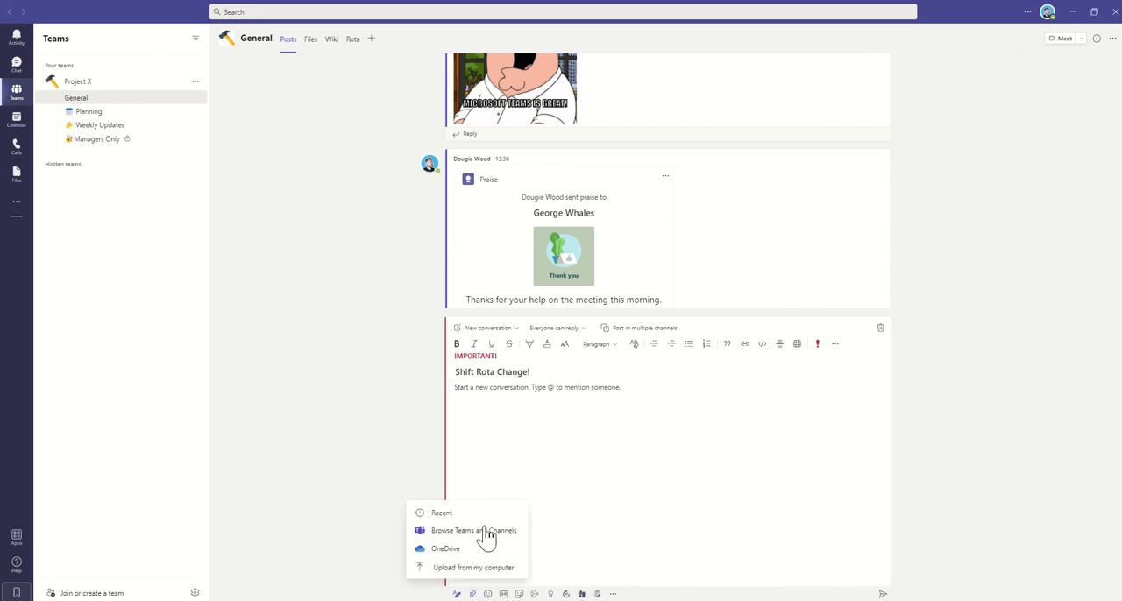
click(473, 529)
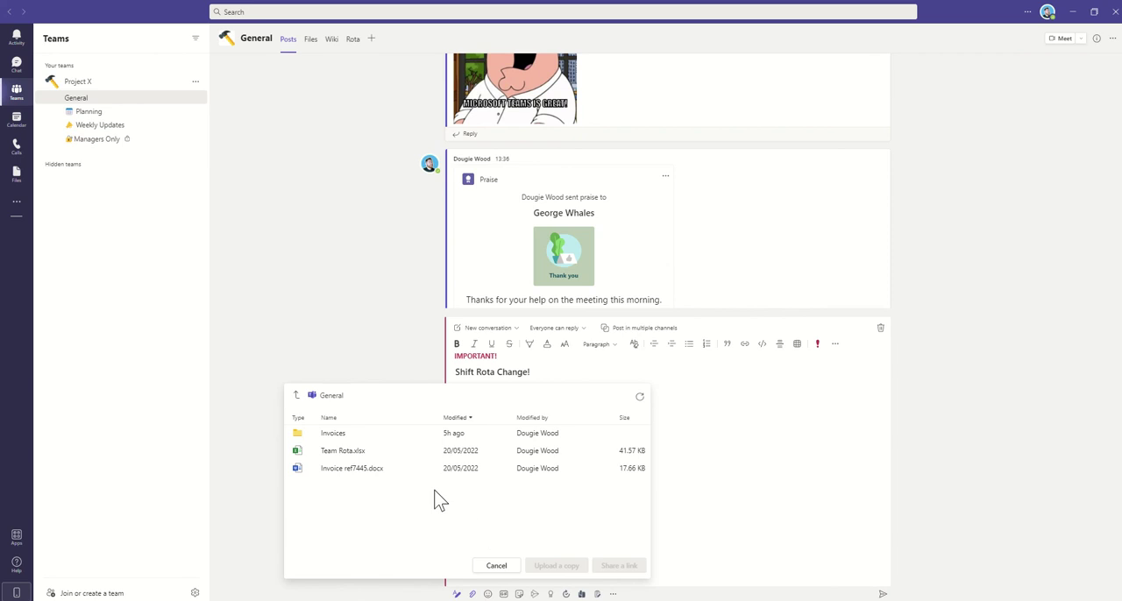
click(343, 450)
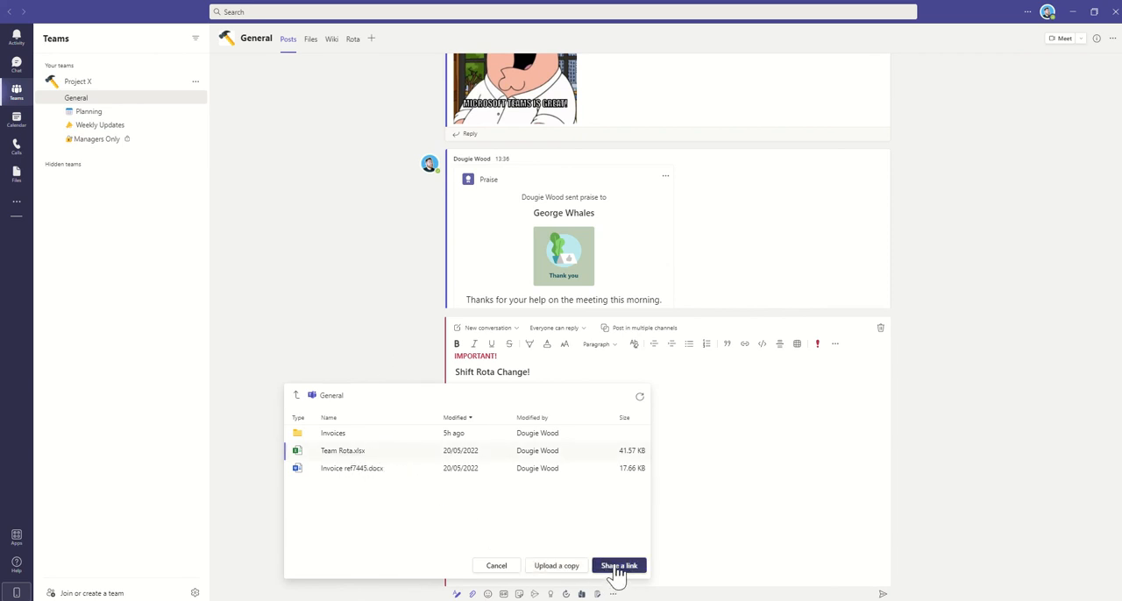
click(619, 564)
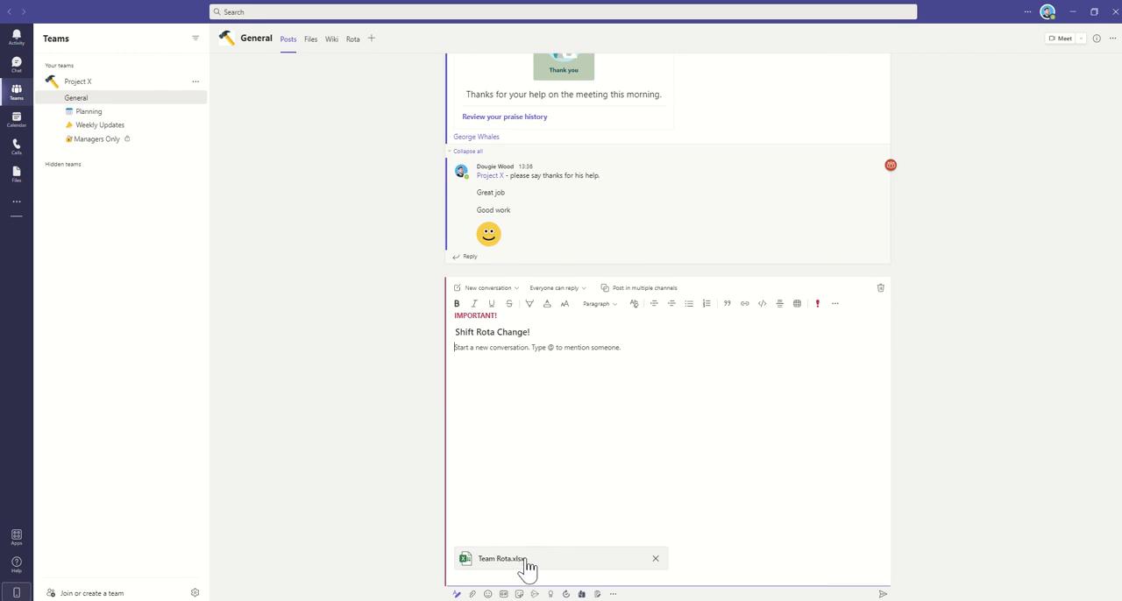
mouse_move(526, 420)
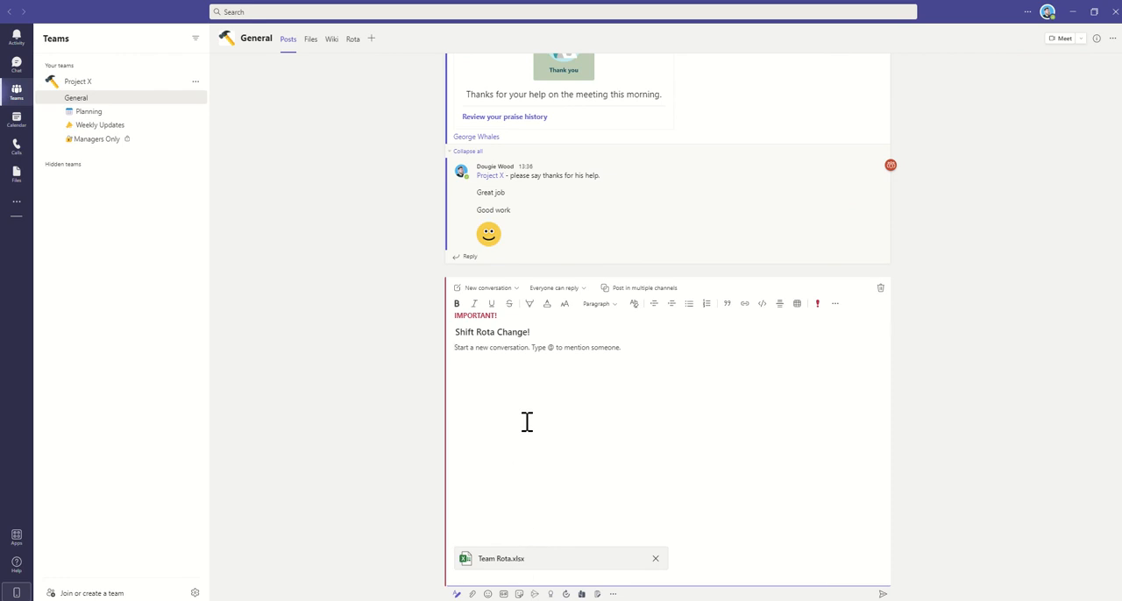
text(@)
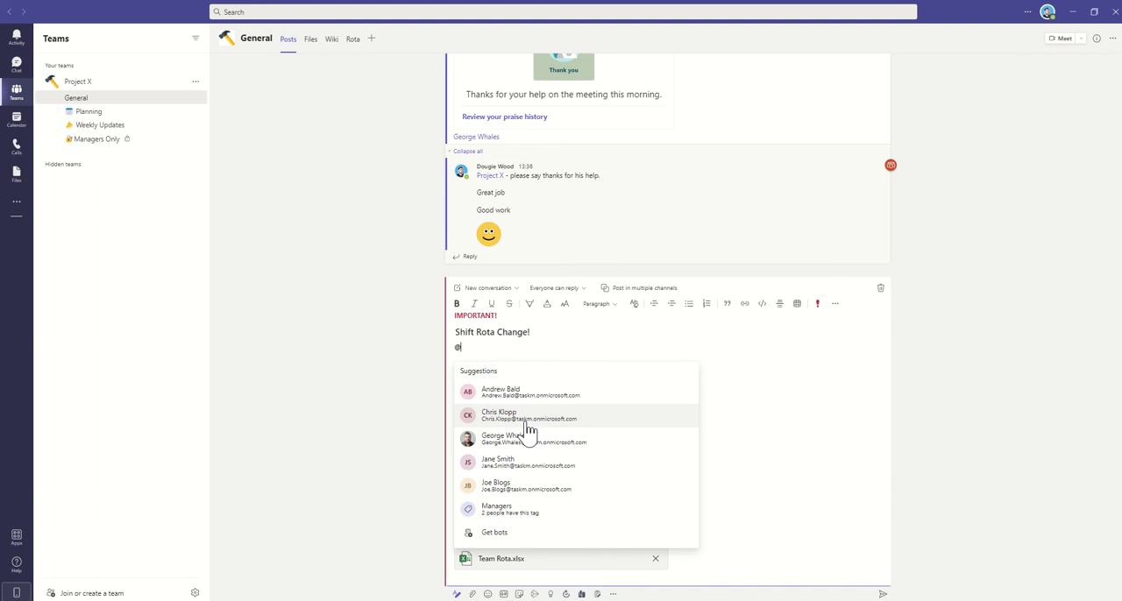
text(project X)
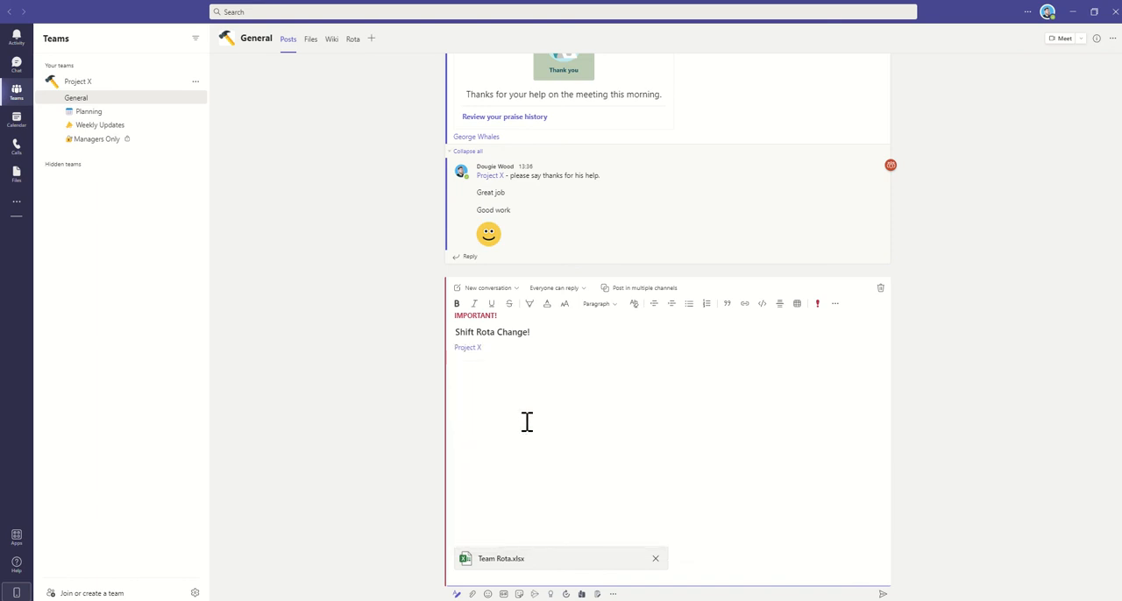
text(- please be aware that the shift)
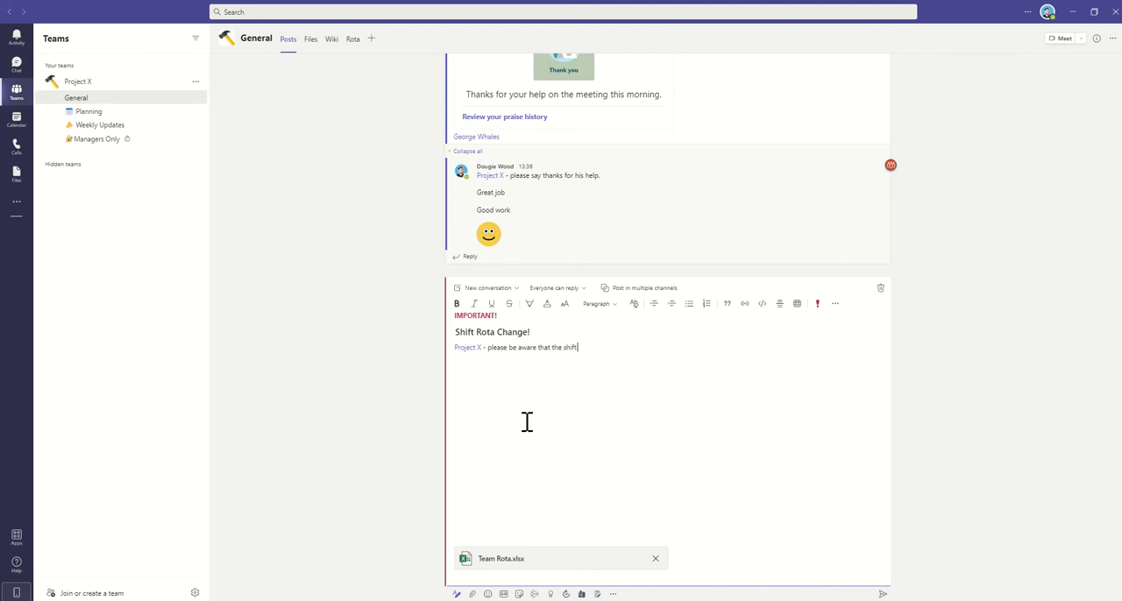
text(rota has changed)
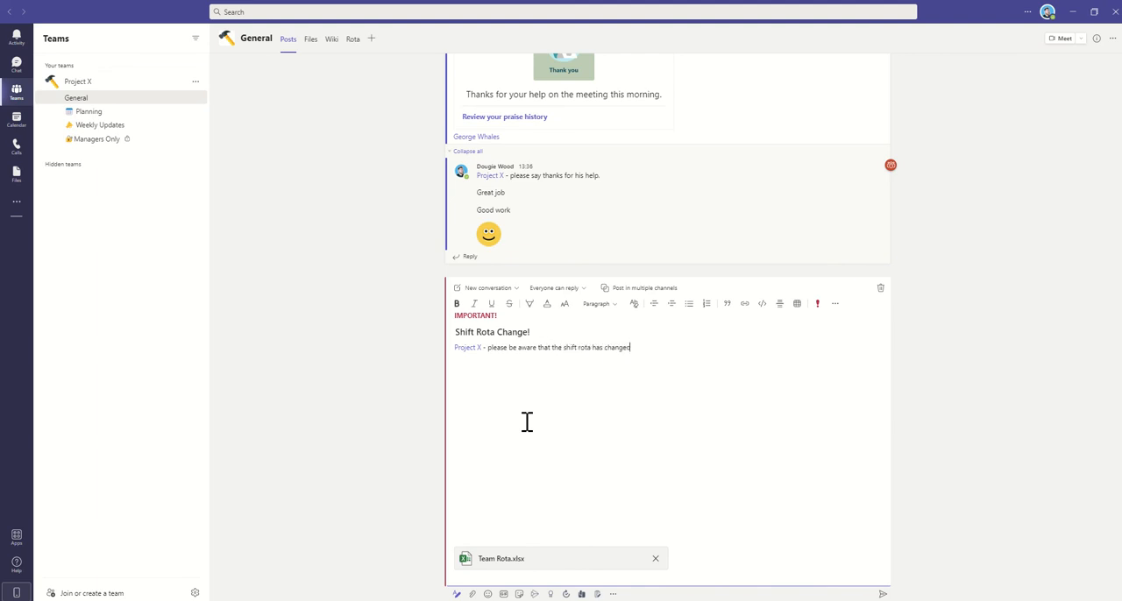
key(enter)
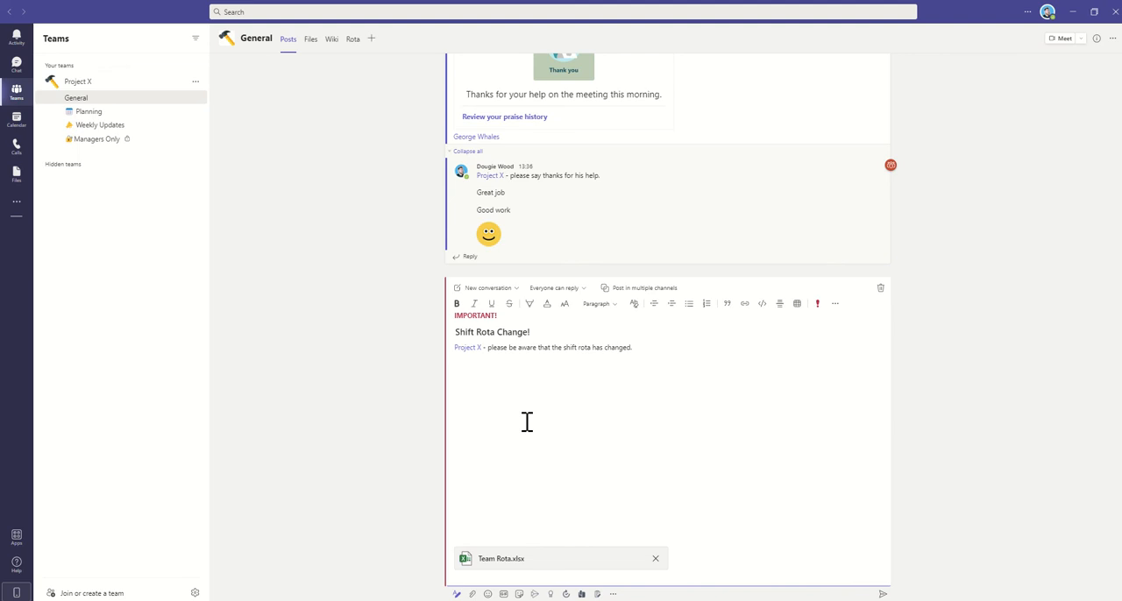
Step: Add 'Please like this conversation once you have read the new team rota.' and post the announcement
text(Please like this)
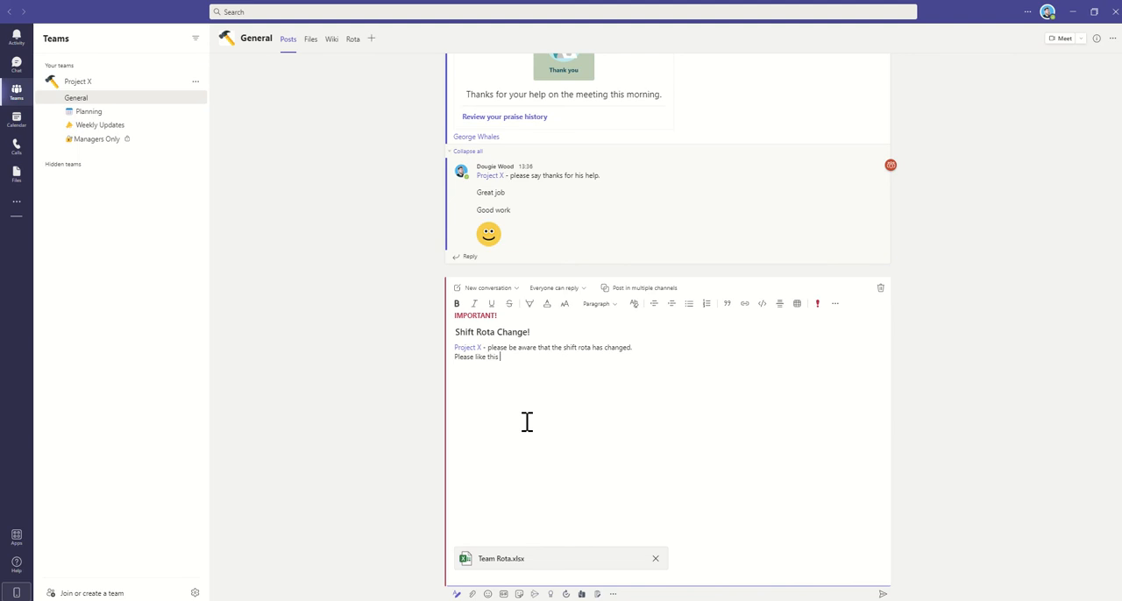
text(conversation once you have)
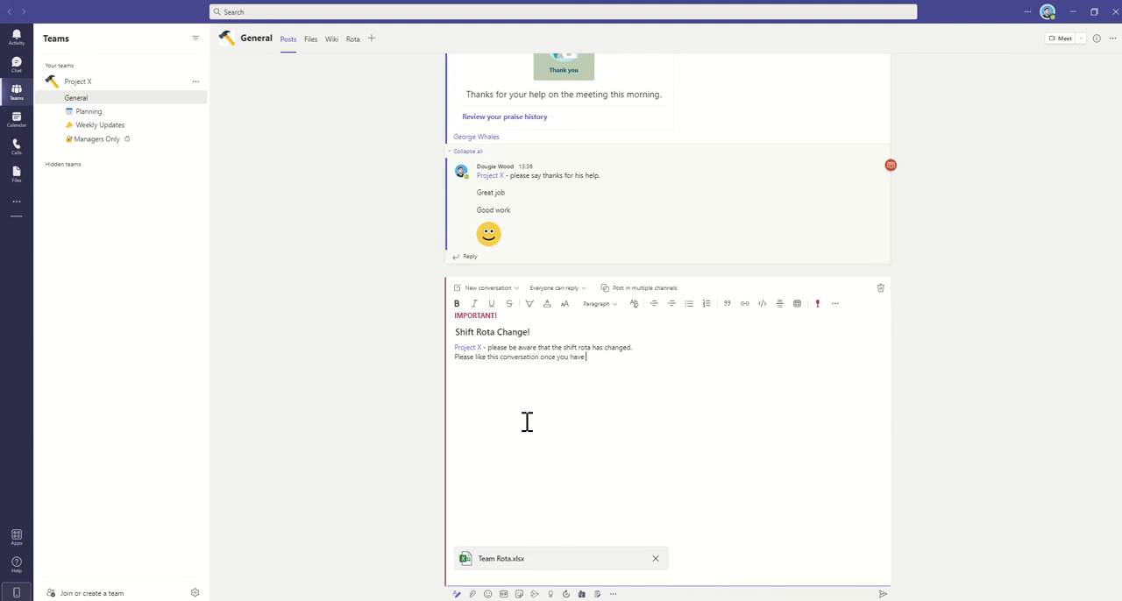
text(read the new team t)
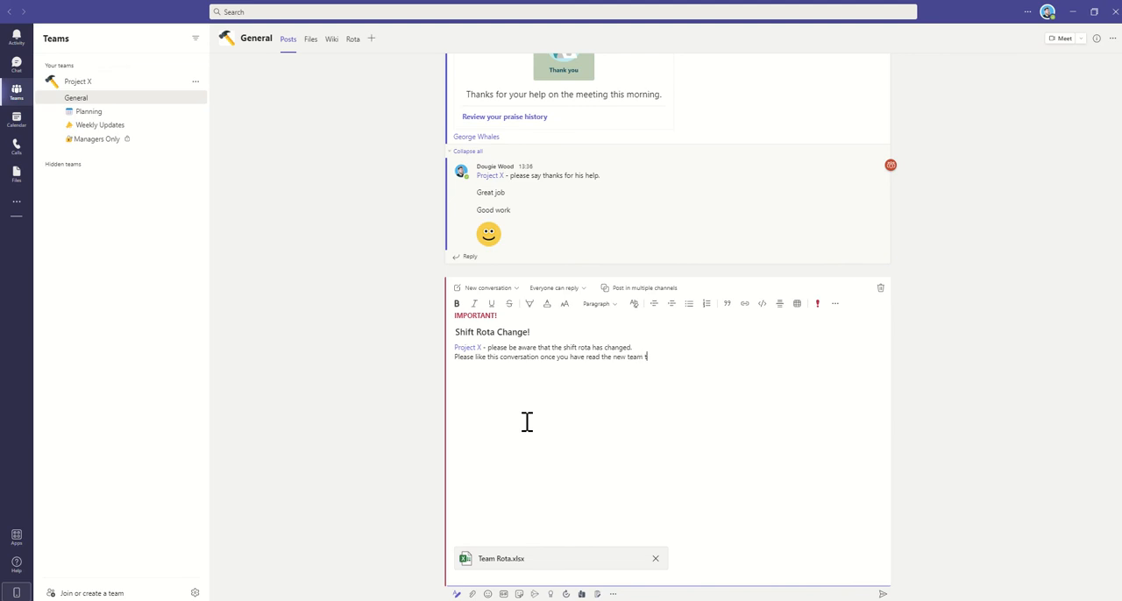
text(rota.)
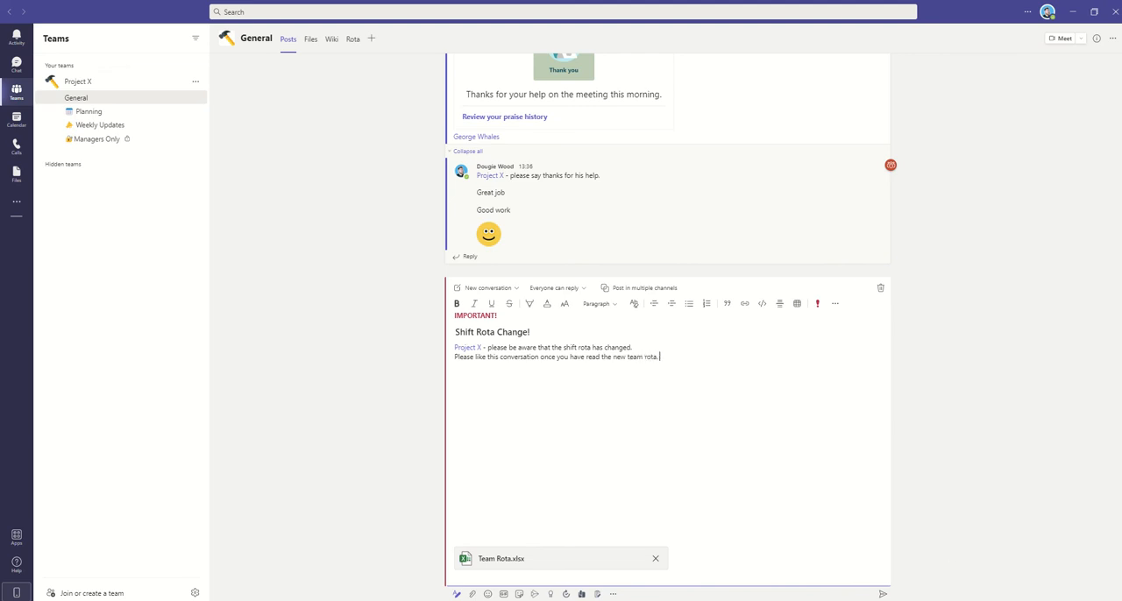
click(883, 594)
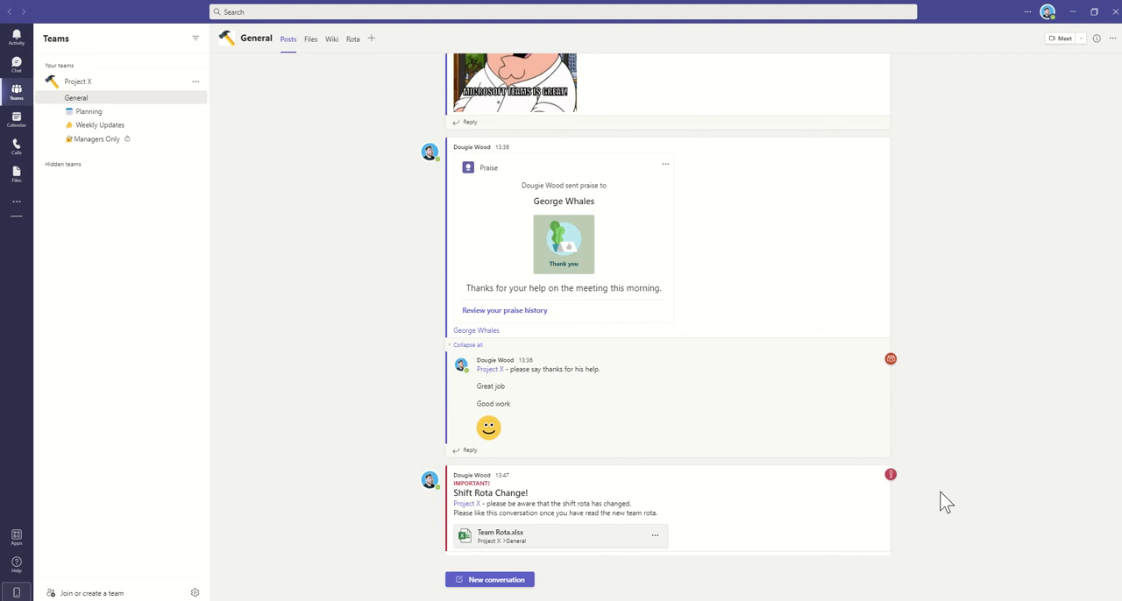
scroll(down, 3)
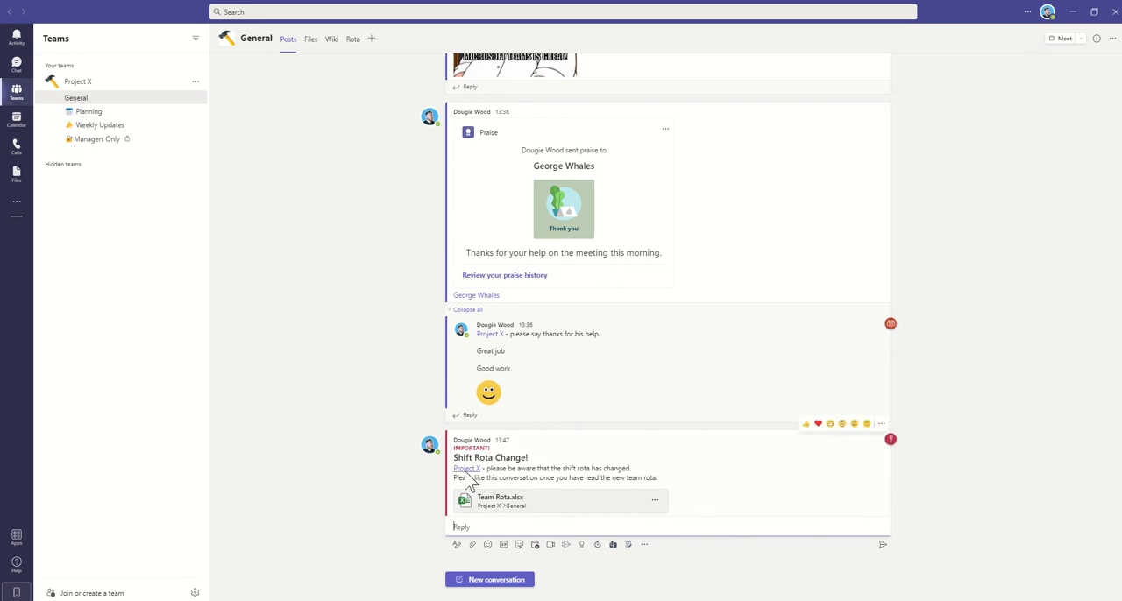
mouse_move(467, 467)
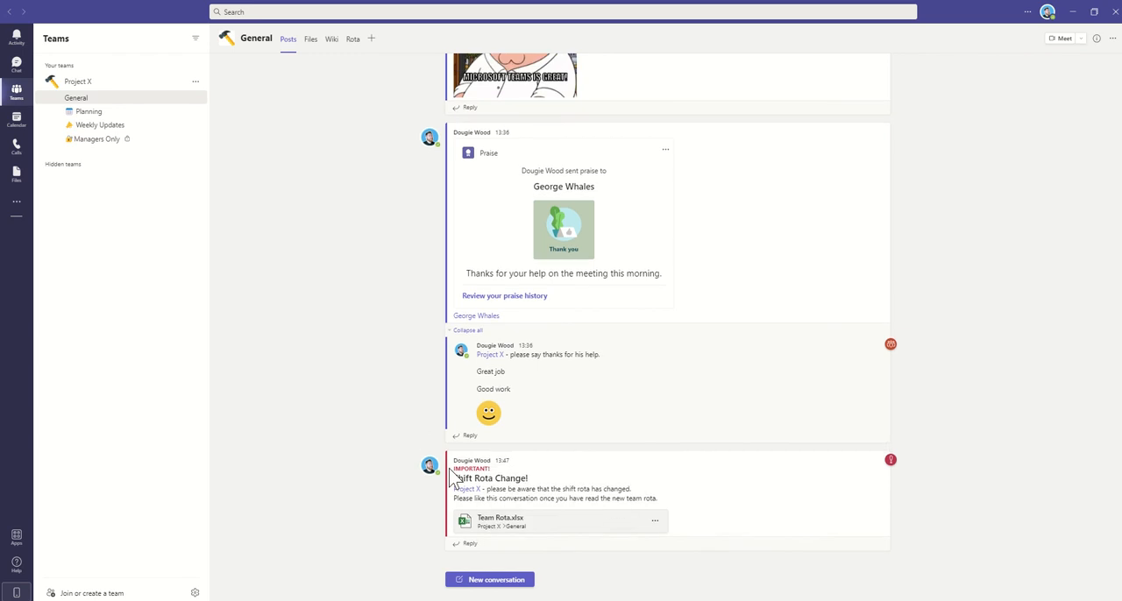
mouse_move(904, 497)
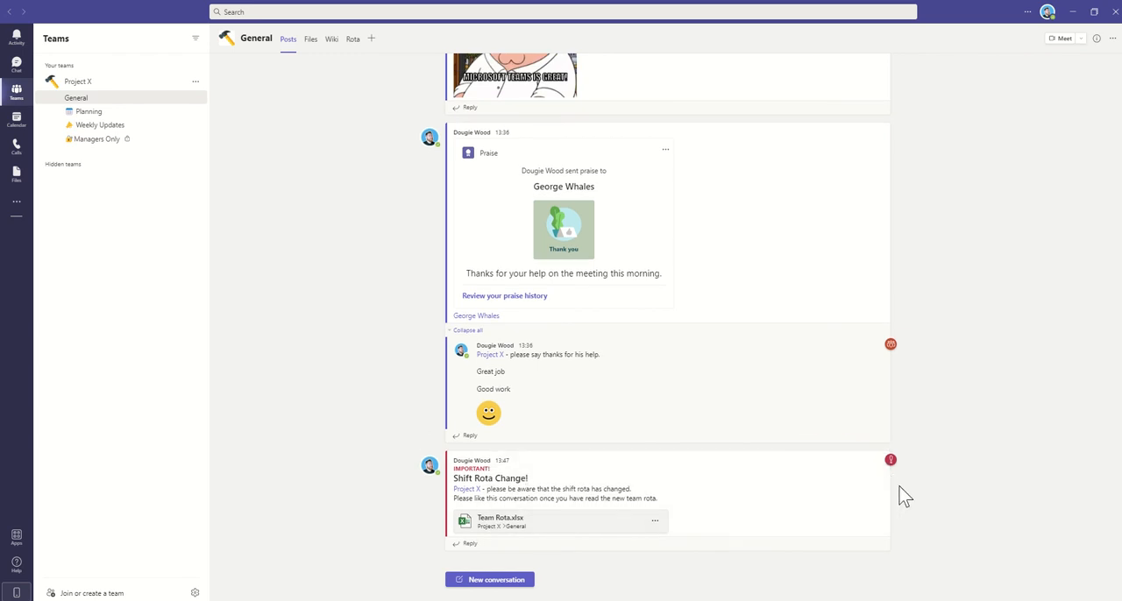
mouse_move(182, 105)
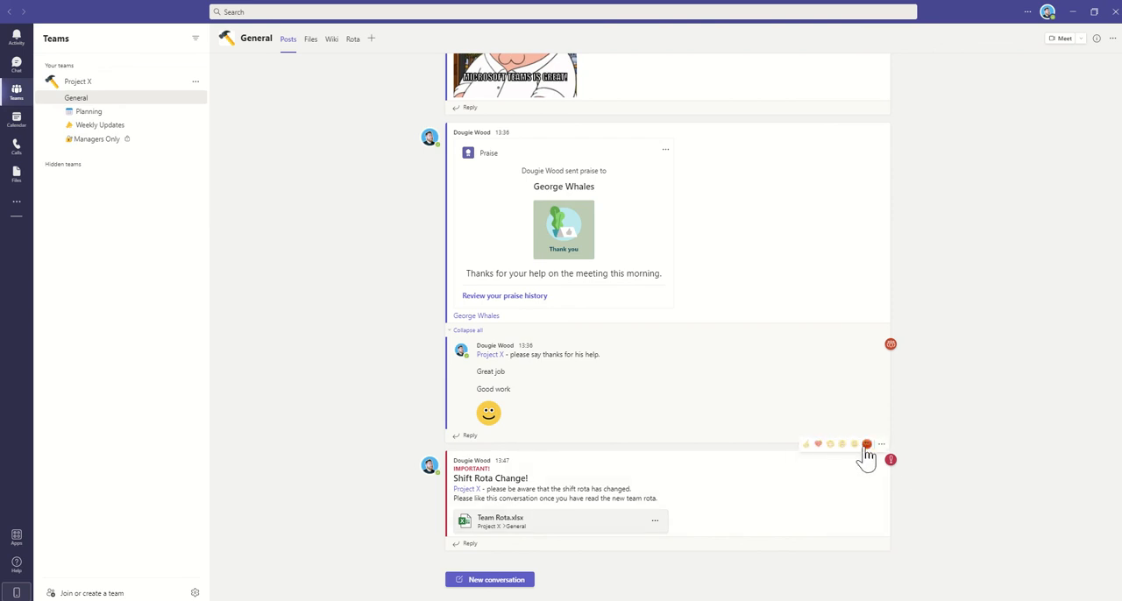
mouse_move(805, 445)
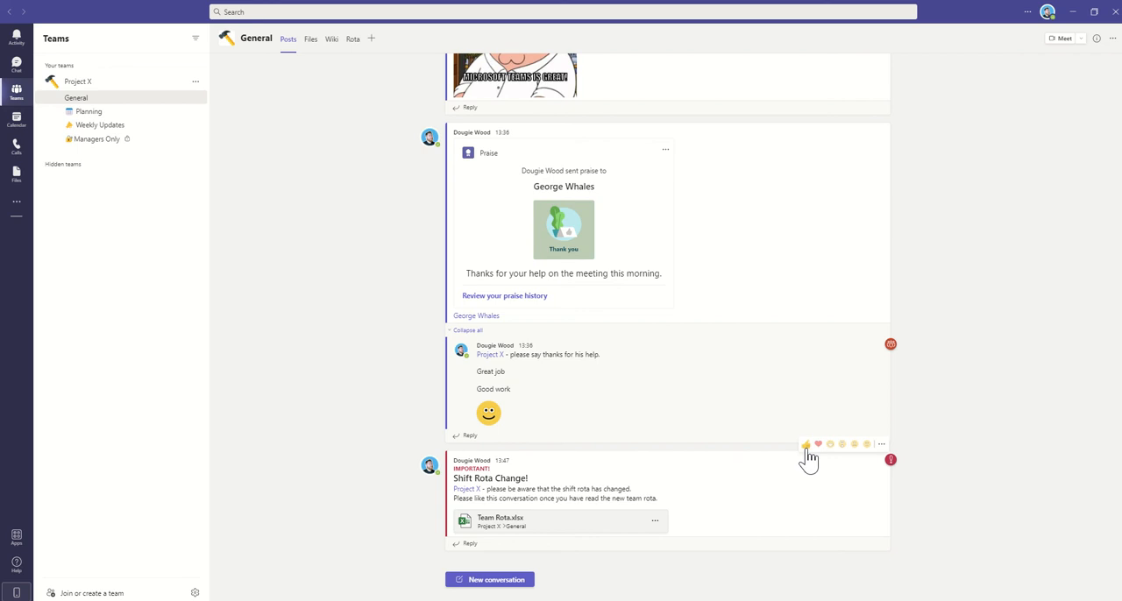
mouse_move(834, 447)
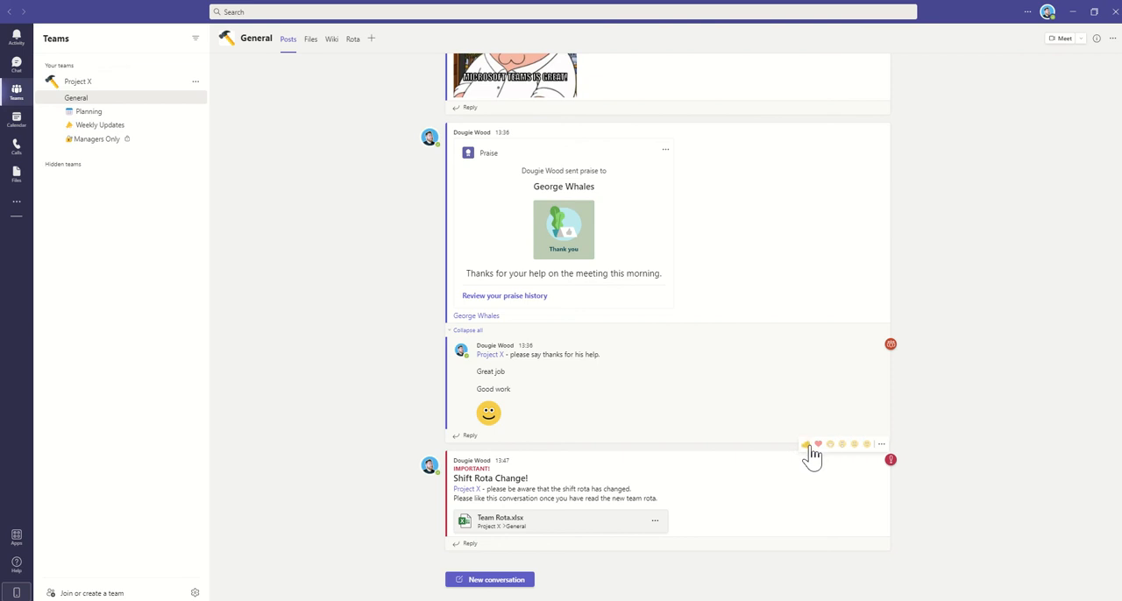
Step: Give the Shift Rota Change! post a thumbs-up like reaction
click(806, 445)
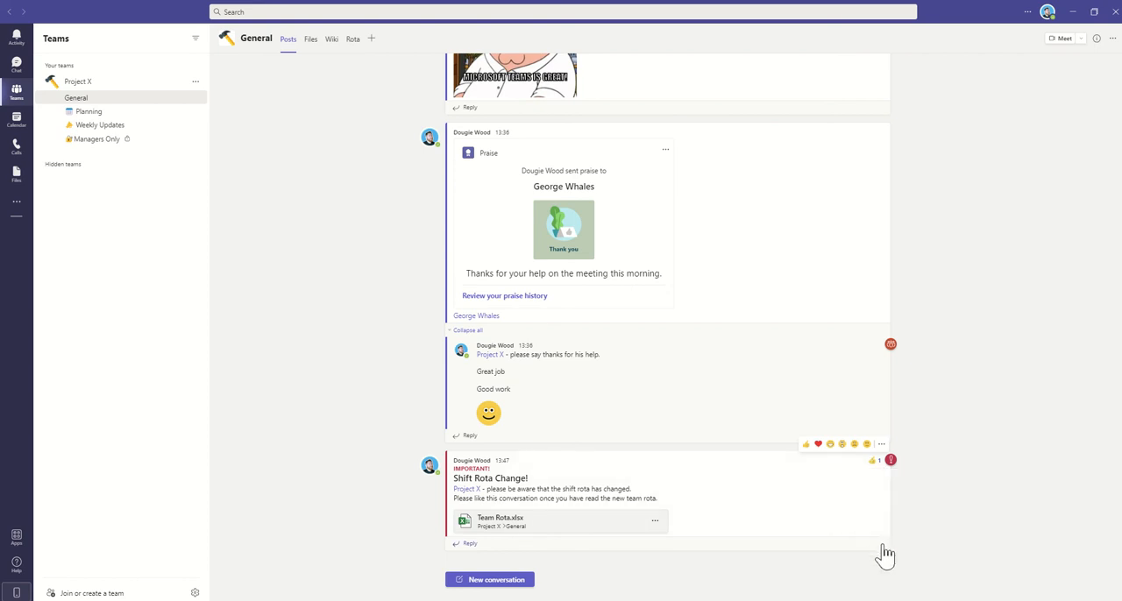
mouse_move(947, 506)
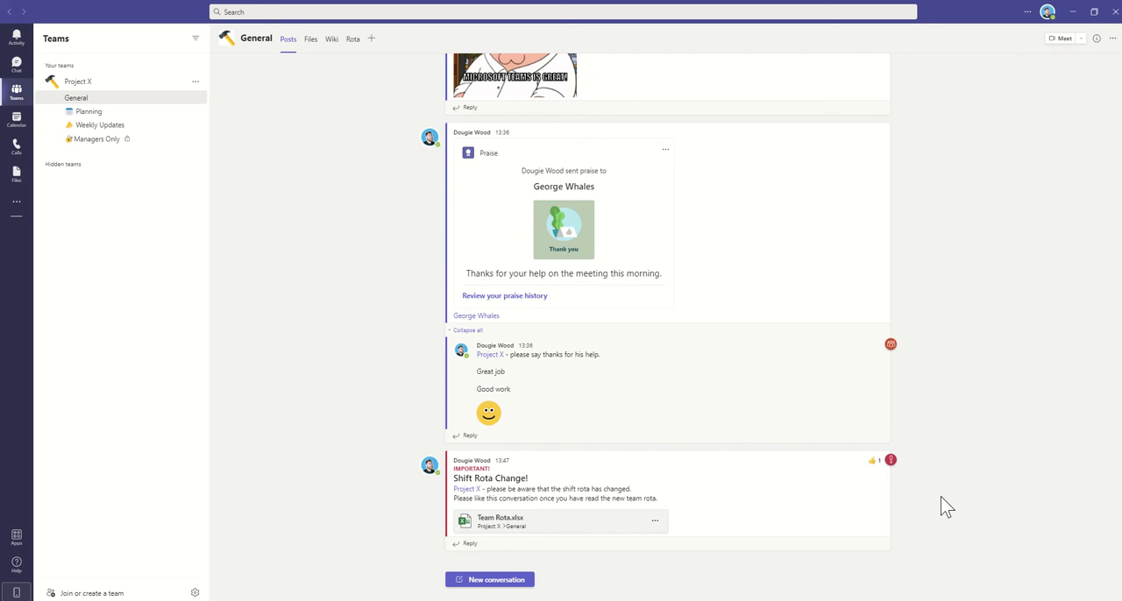
Step: Reply to the announcement with 'Yes, I have seen this' and send it
click(469, 544)
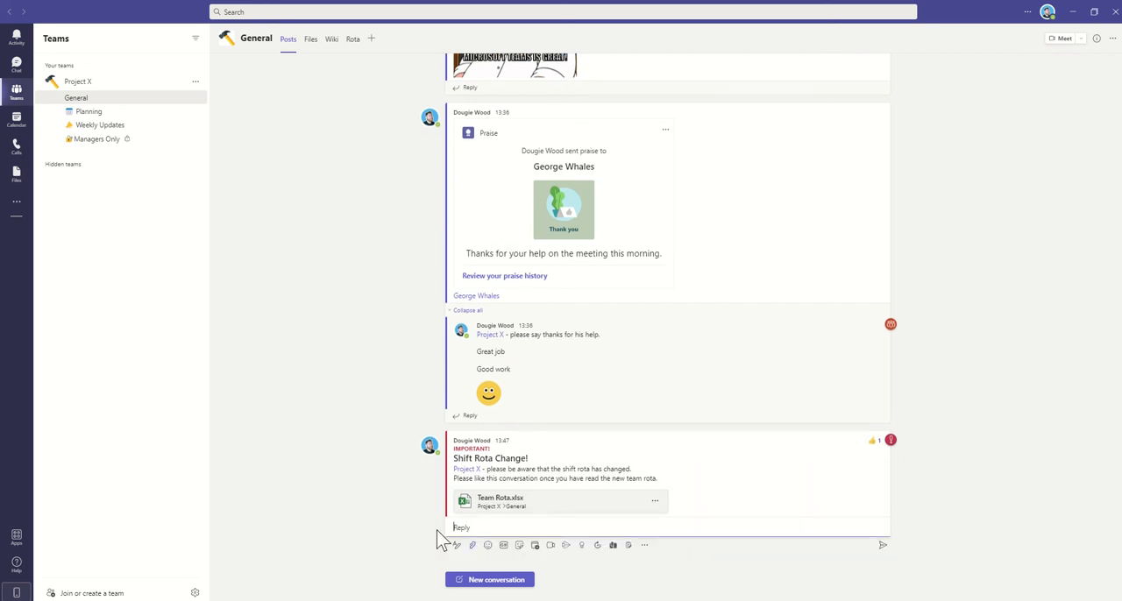
text(Yes, i)
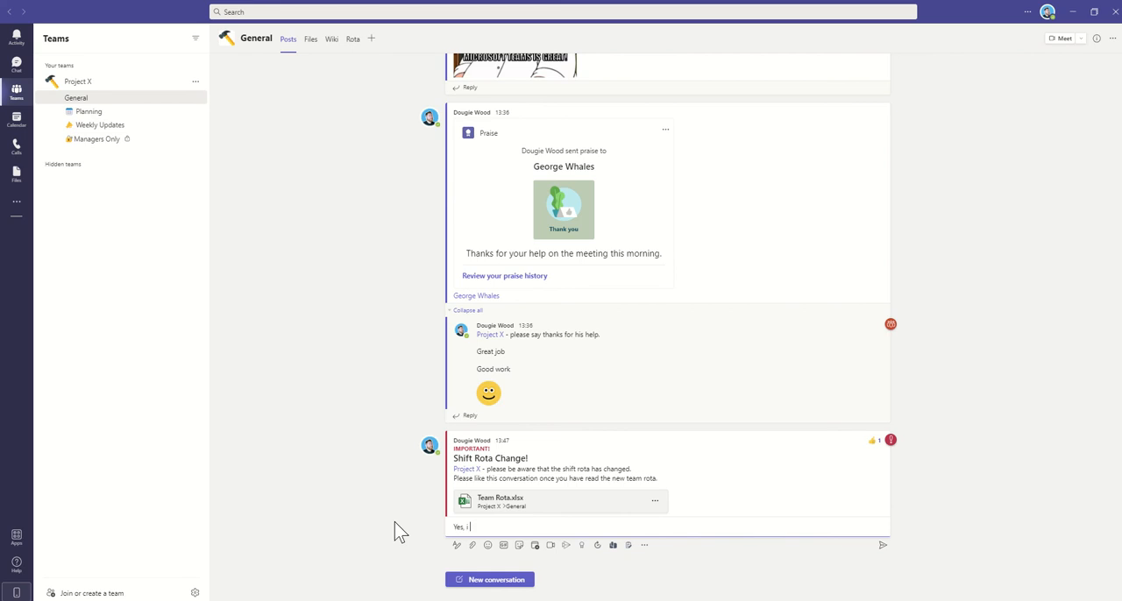
key(Return)
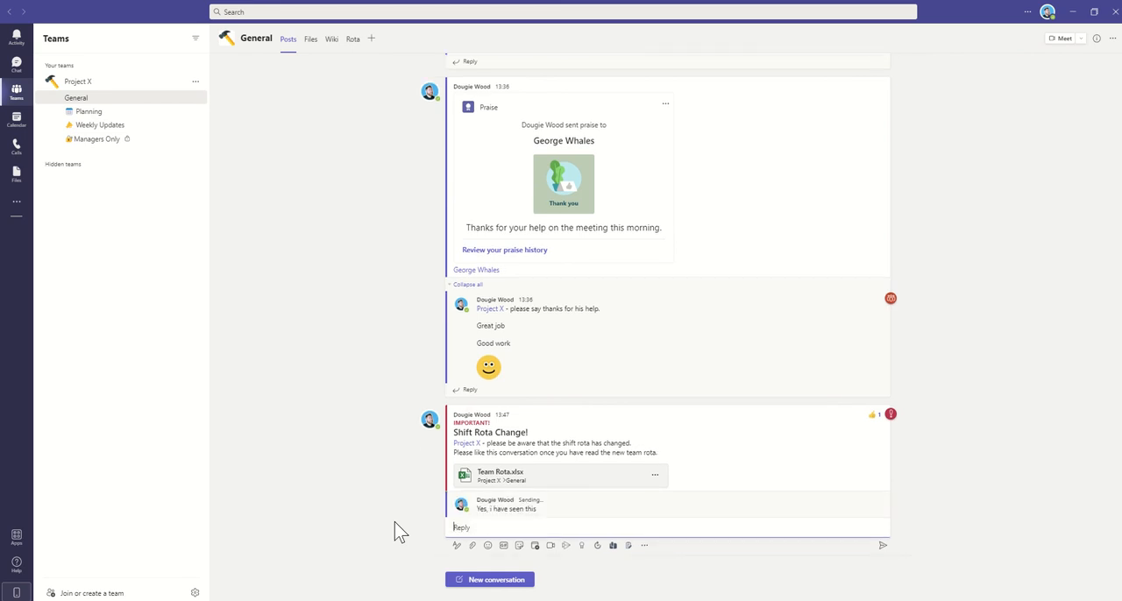
mouse_move(937, 449)
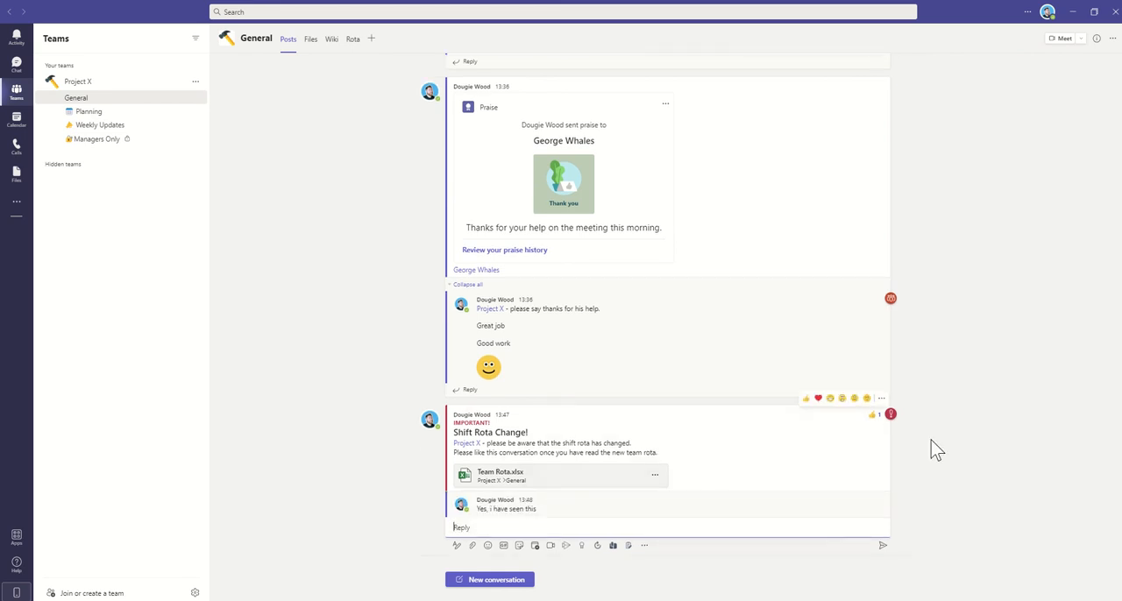
mouse_move(873, 413)
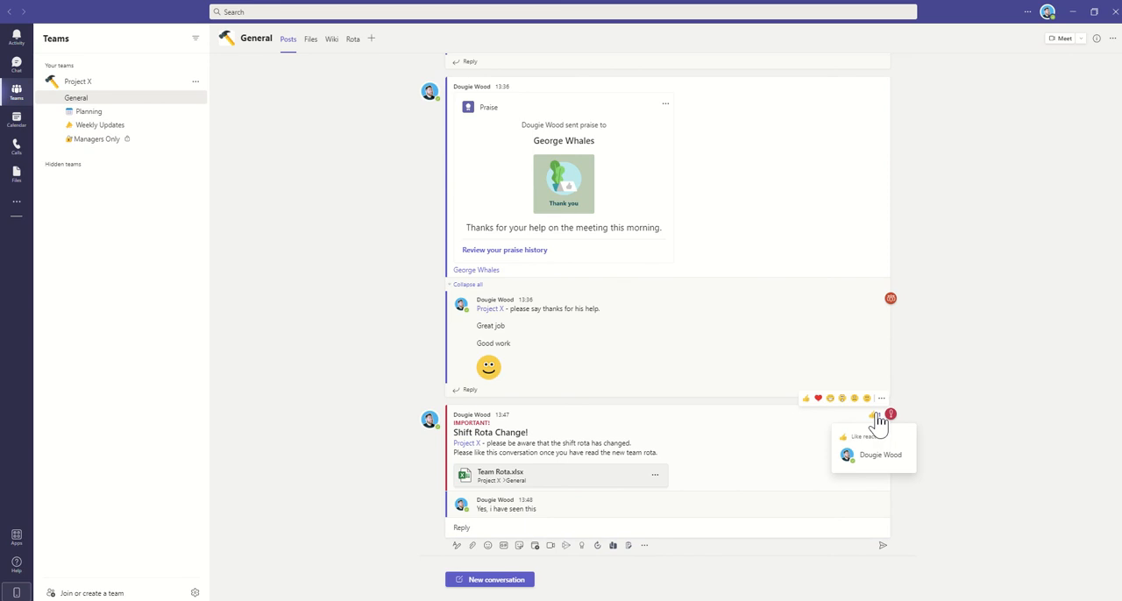